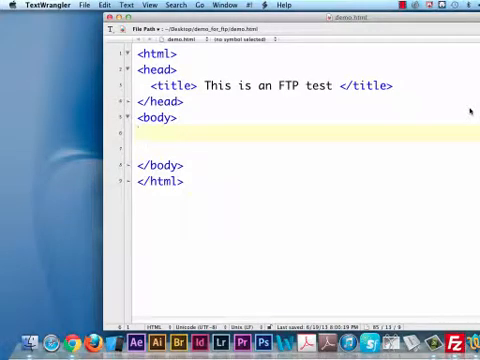
Write "FTP - File Transfer Protocol" inside the page body and move to the line below.
{"action": "type", "text": "F"}
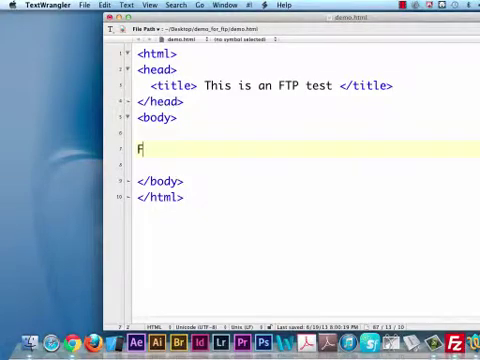
{"action": "type", "text": "TP - Fil"}
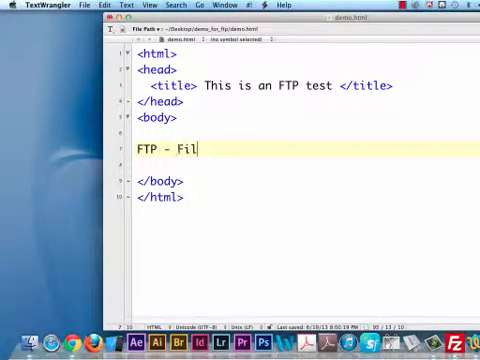
{"action": "type", "text": "e T"}
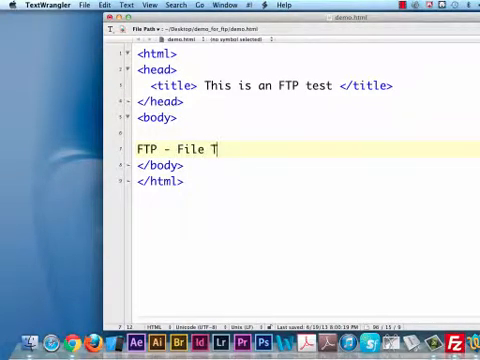
{"action": "type", "text": "ransfer Protocol"}
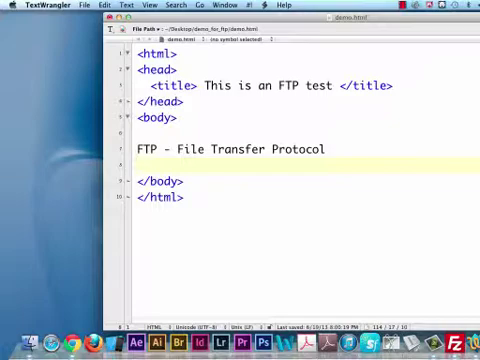
{"action": "left_click", "coordinate": [140, 164]}
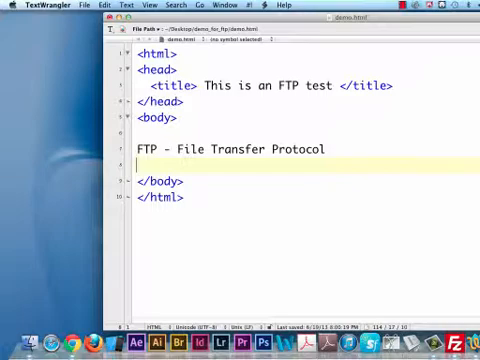
Write the Upload (place files on server) and Download (take files from server) definition lines.
{"action": "type", "text": "Uplo"}
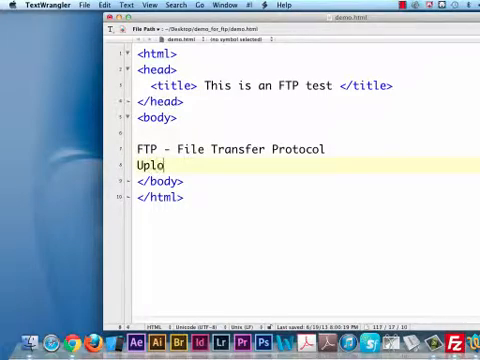
{"action": "type", "text": "ad - place files on the server"}
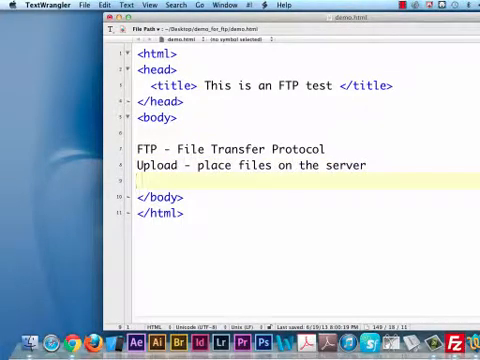
{"action": "type", "text": "Download -"}
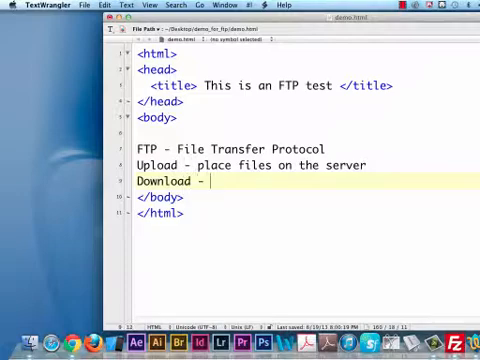
{"action": "type", "text": "take files from t"}
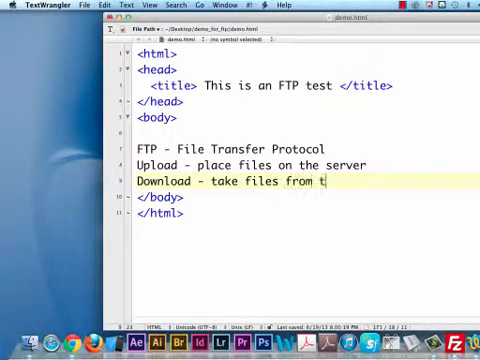
{"action": "type", "text": "he s"}
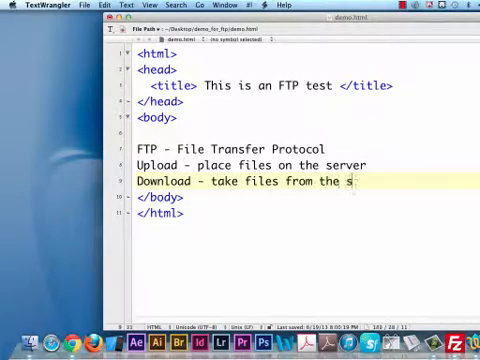
{"action": "type", "text": "erver (to your comp"}
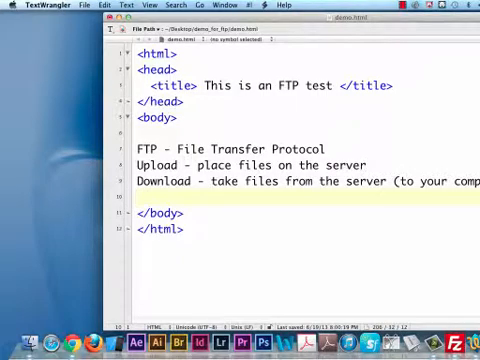
{"action": "left_click", "coordinate": [140, 204]}
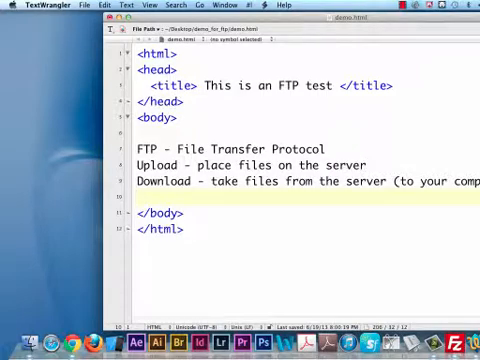
Add "Filezilla" on its own line after a blank line below the definitions.
{"action": "key", "text": "Return"}
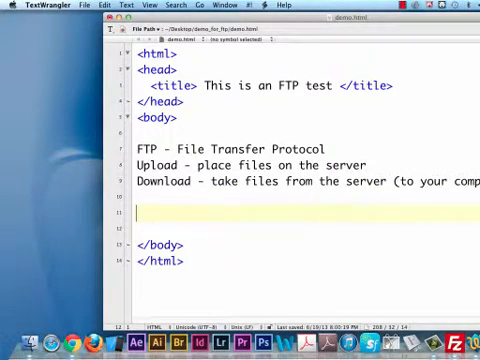
{"action": "type", "text": "Filezilla"}
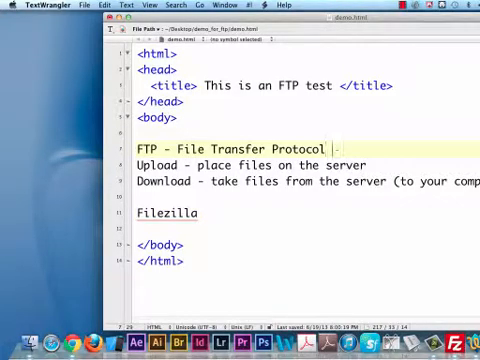
End the FTP and Upload lines with <br> tags so they render separately.
{"action": "type", "text": "<br>"}
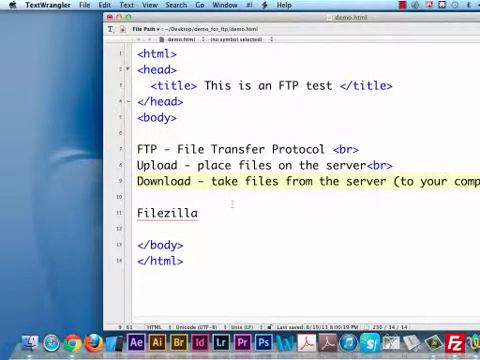
{"action": "type", "text": "<br>"}
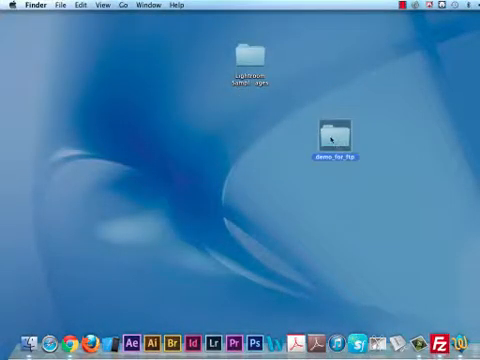
View the demo_for_ftp folder containing demo.html in Finder, then close its window.
{"action": "double_click", "coordinate": [336, 132]}
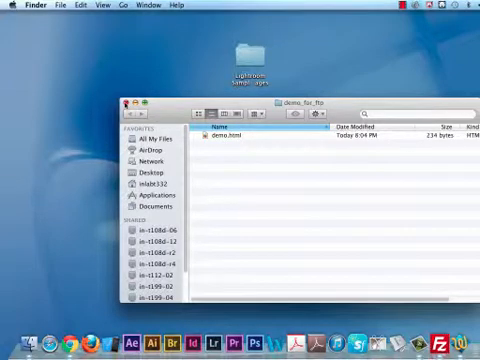
{"action": "left_click", "coordinate": [126, 104]}
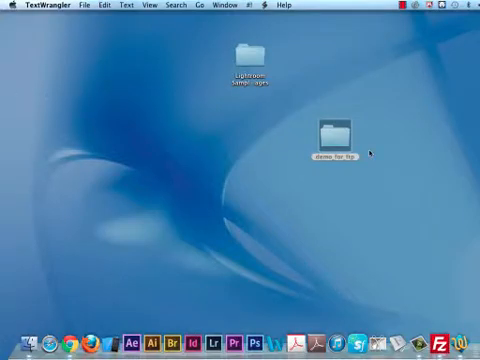
Launch FileZilla, reuse the saved host login from Quickconnect history and enter the password.
{"action": "left_click", "coordinate": [462, 338]}
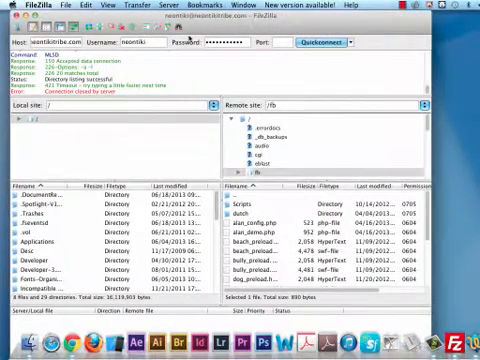
{"action": "left_click", "coordinate": [348, 44]}
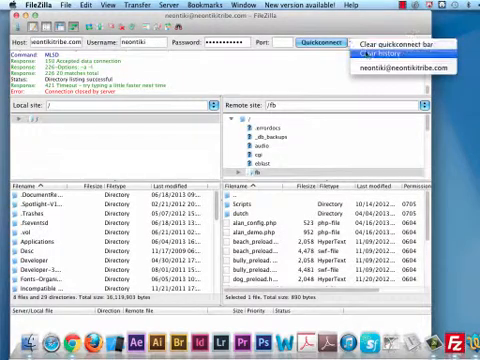
{"action": "left_click", "coordinate": [352, 44]}
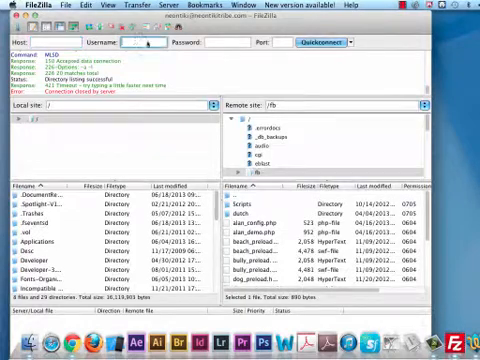
{"action": "left_click", "coordinate": [224, 42]}
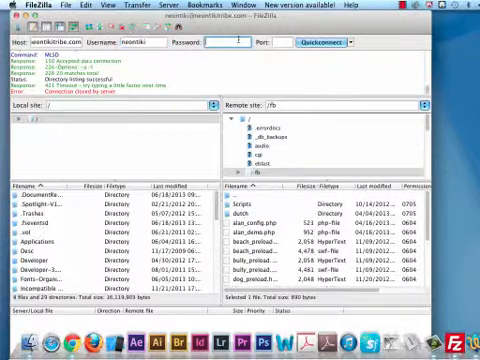
{"action": "type", "text": "••••"}
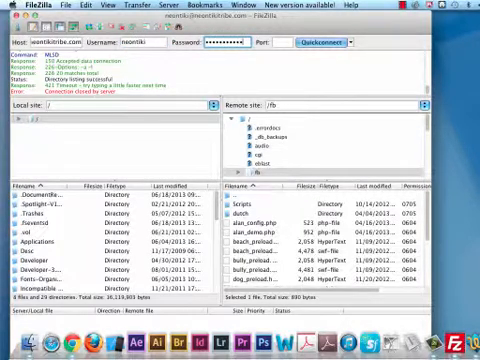
{"action": "mouse_move", "coordinate": [270, 44]}
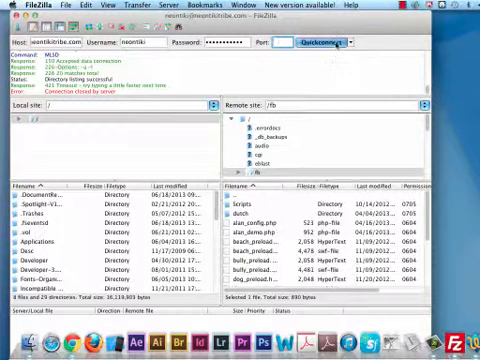
Quickconnect to the web server and confirm, so the remote site's folders are listed.
{"action": "left_click", "coordinate": [312, 42]}
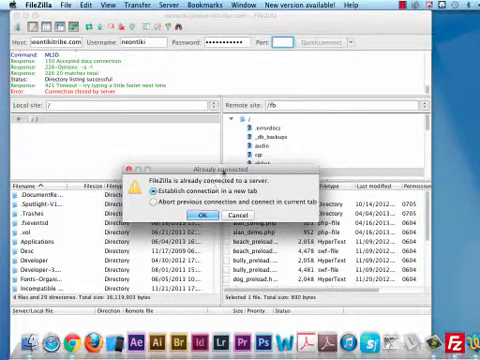
{"action": "left_click", "coordinate": [152, 200]}
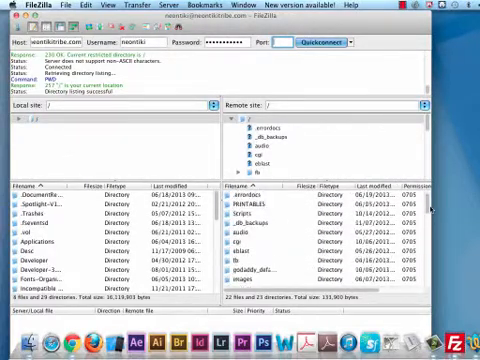
Browse the local and remote panes to the upload source folder and the website's destination folder.
{"action": "scroll", "scroll_direction": "down", "scroll_amount": 3}
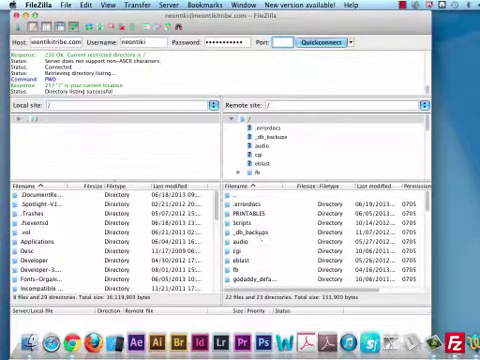
{"action": "scroll", "scroll_direction": "down", "scroll_amount": 3}
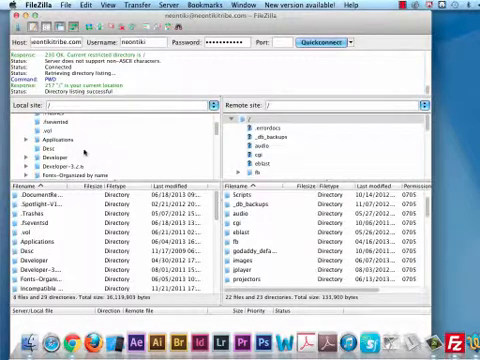
{"action": "scroll", "scroll_direction": "down", "scroll_amount": 3}
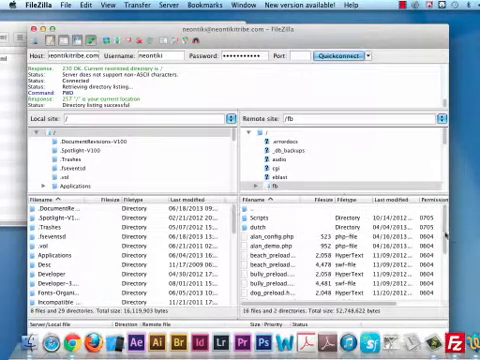
Upload demo.html from the local demo folder into the website's folder on the remote server.
{"action": "scroll", "scroll_direction": "down", "scroll_amount": 3}
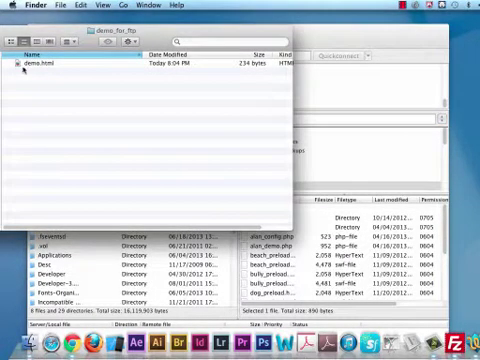
{"action": "left_click", "coordinate": [50, 64]}
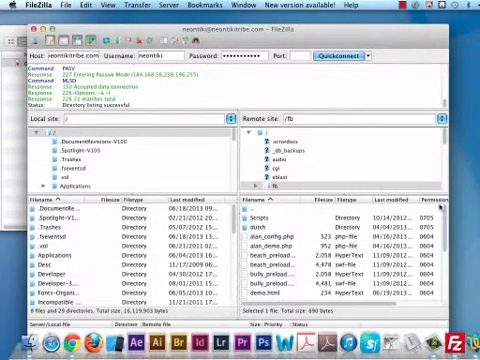
{"action": "scroll", "scroll_direction": "down", "scroll_amount": 3}
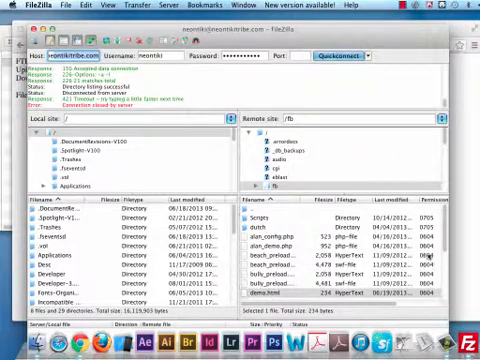
Scroll the remote file list until the uploaded demo.html is visible among the site files.
{"action": "scroll", "scroll_direction": "down", "scroll_amount": 3}
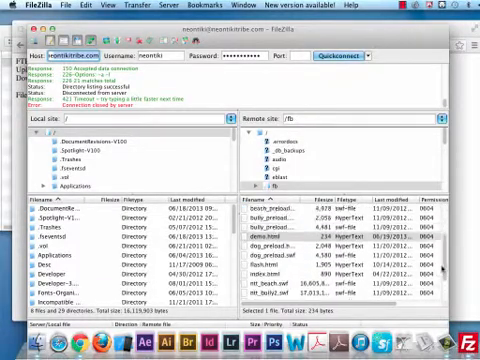